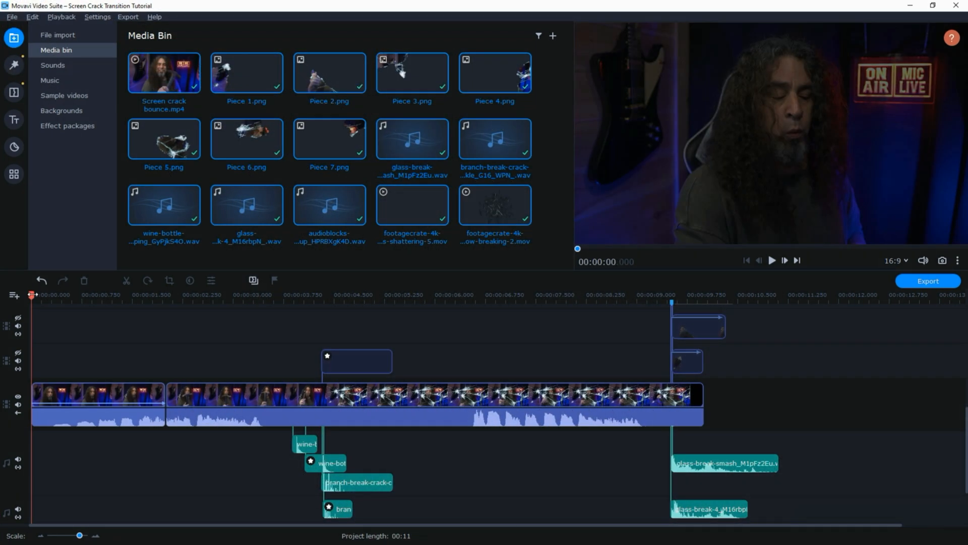
Select the hammer footage clip and move the playhead to the swing at about 3.8 s.
left_click(254, 295)
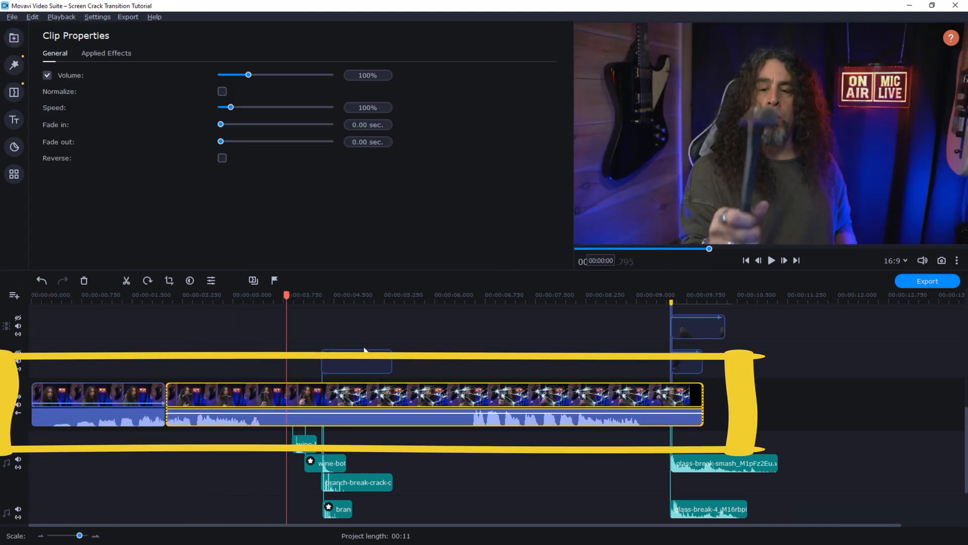
left_click(246, 295)
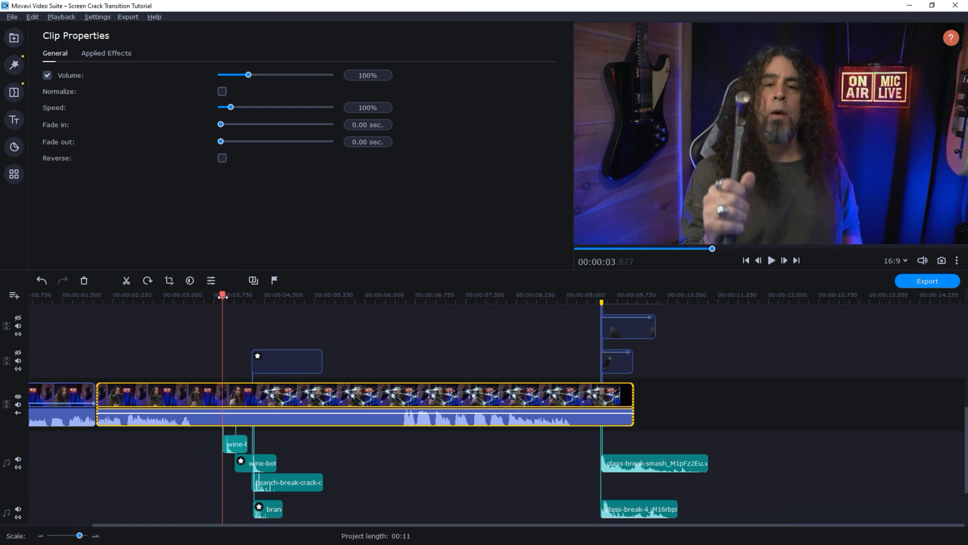
mouse_move(236, 444)
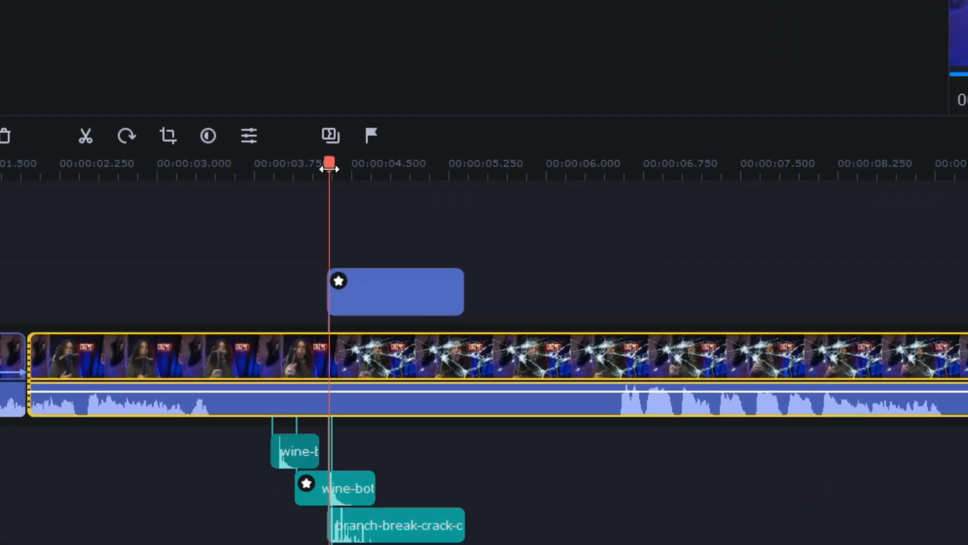
Select the crack overlay starting at the hammer strike and preview the cracked frames later in the footage.
left_click(396, 292)
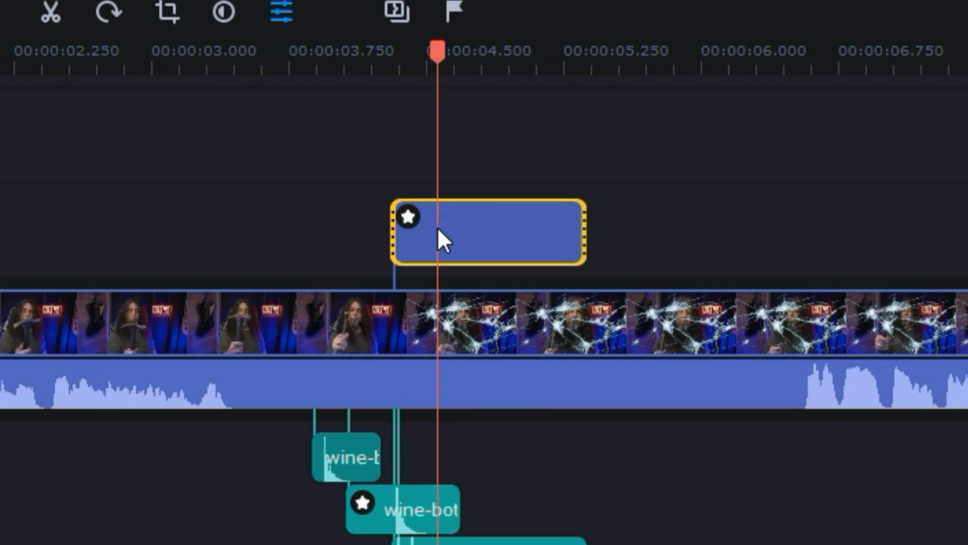
mouse_move(438, 49)
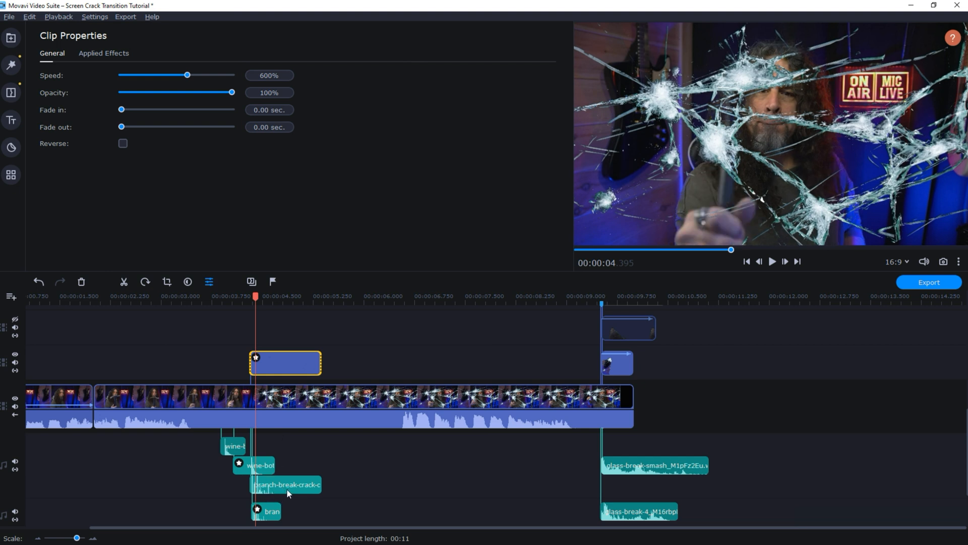
left_click(246, 297)
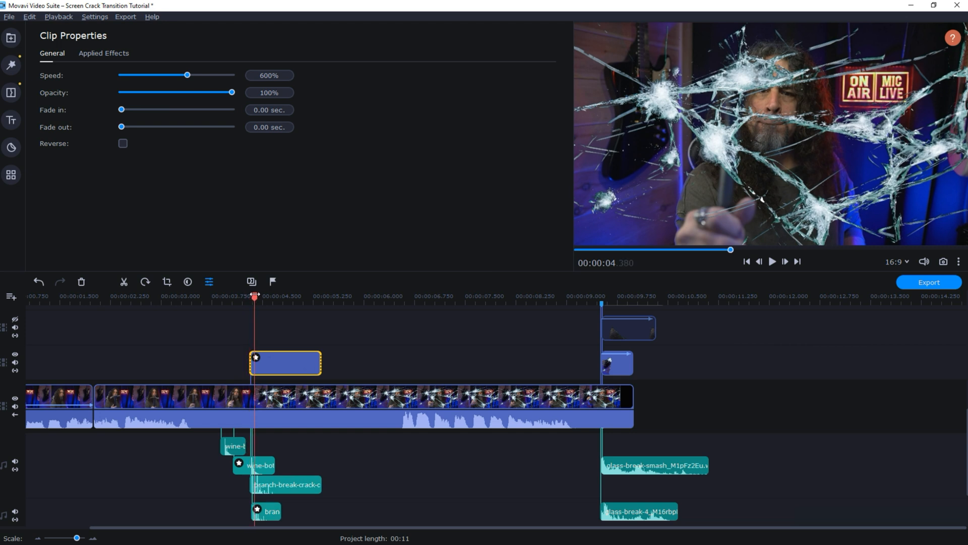
left_click(559, 297)
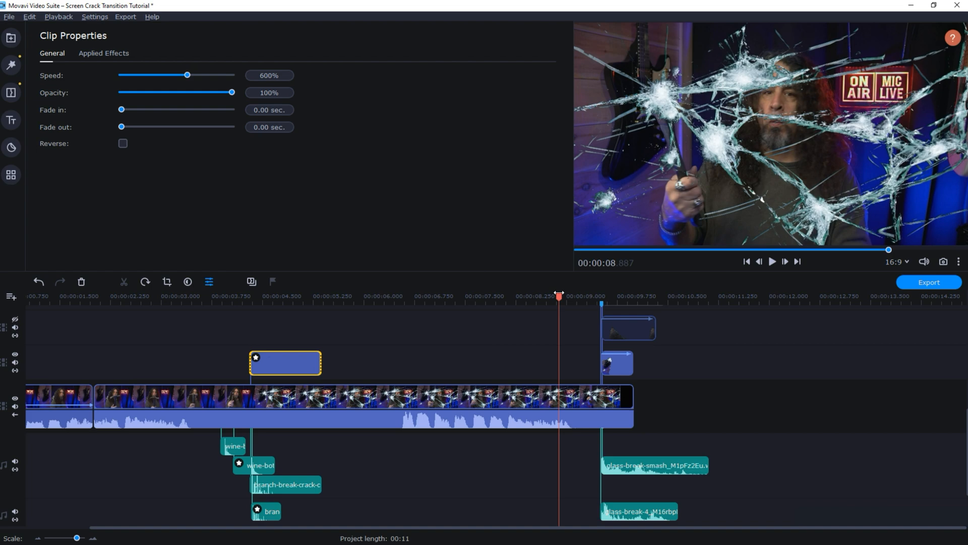
left_click(581, 297)
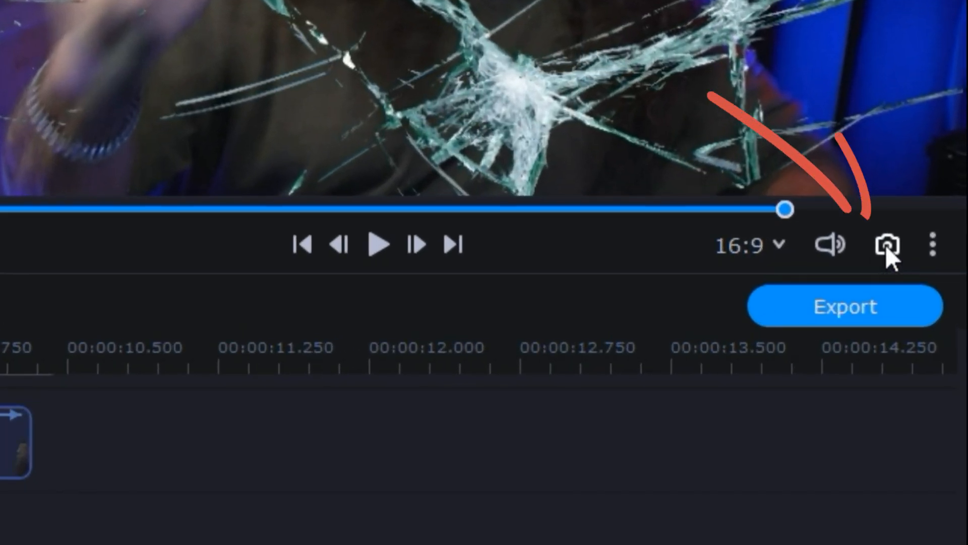
mouse_move(689, 281)
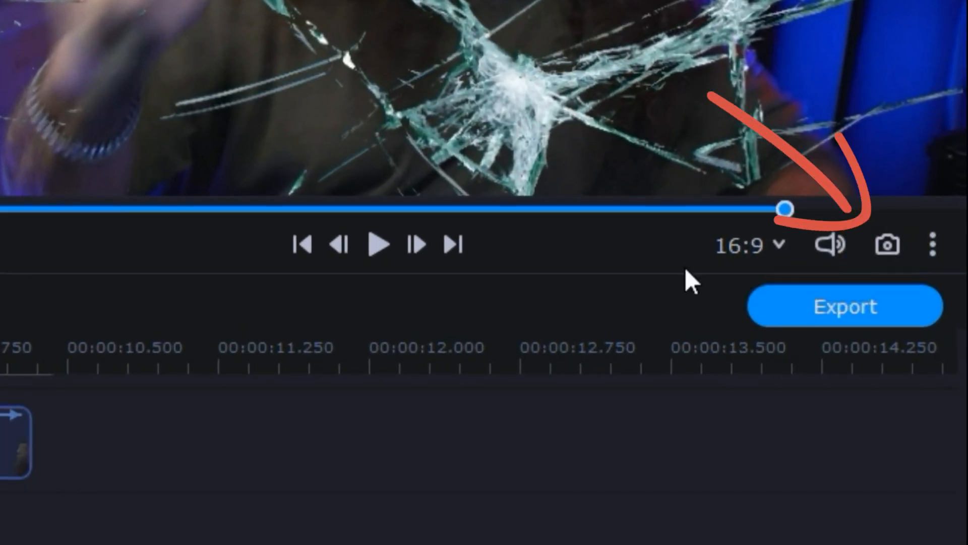
Take a snapshot of the cracked frame from the player.
left_click(887, 243)
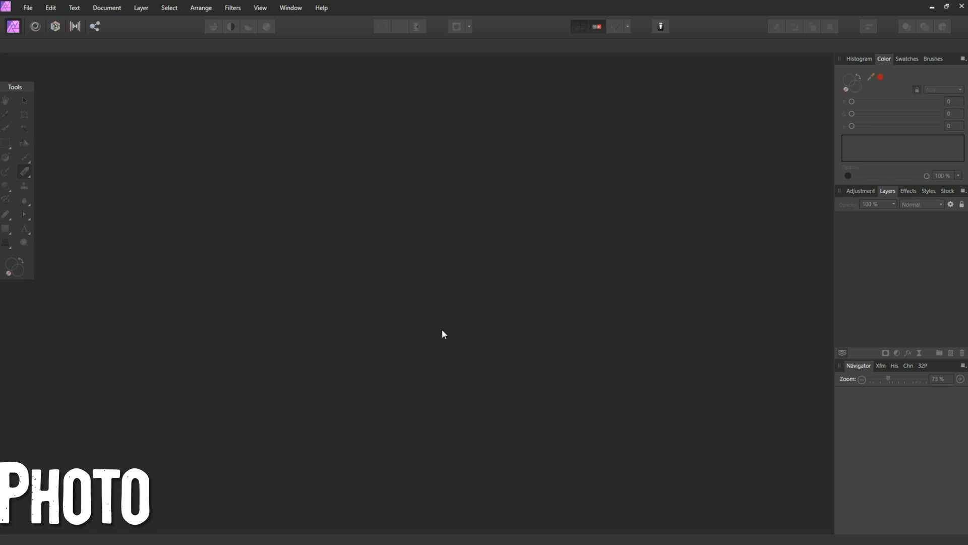
Open the recent Snapshot_65.png and duplicate its Background layer.
left_click(28, 7)
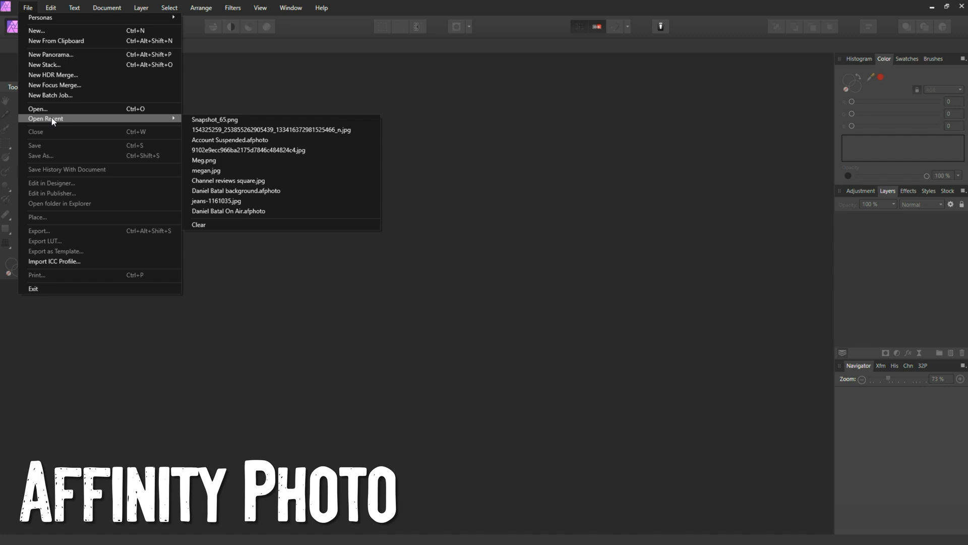
left_click(37, 109)
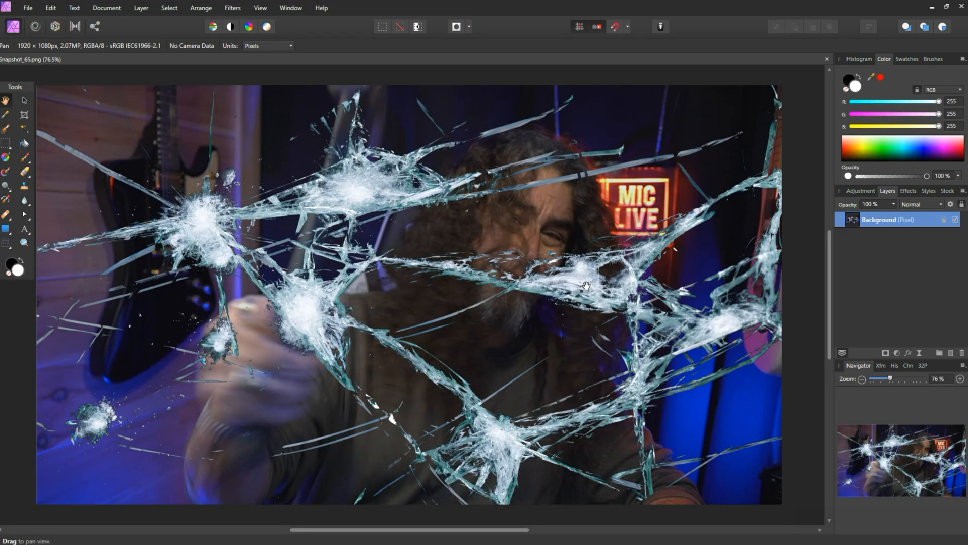
mouse_move(684, 256)
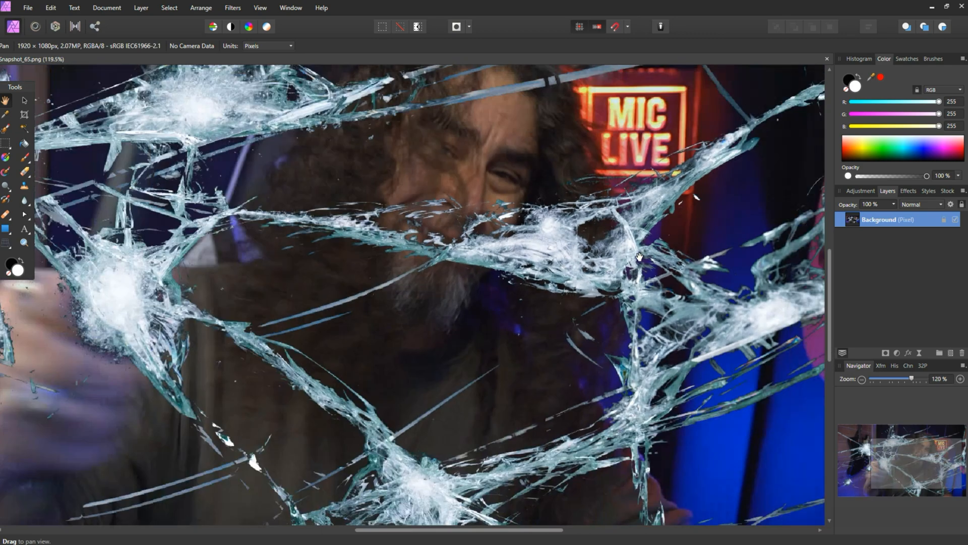
right_click(884, 219)
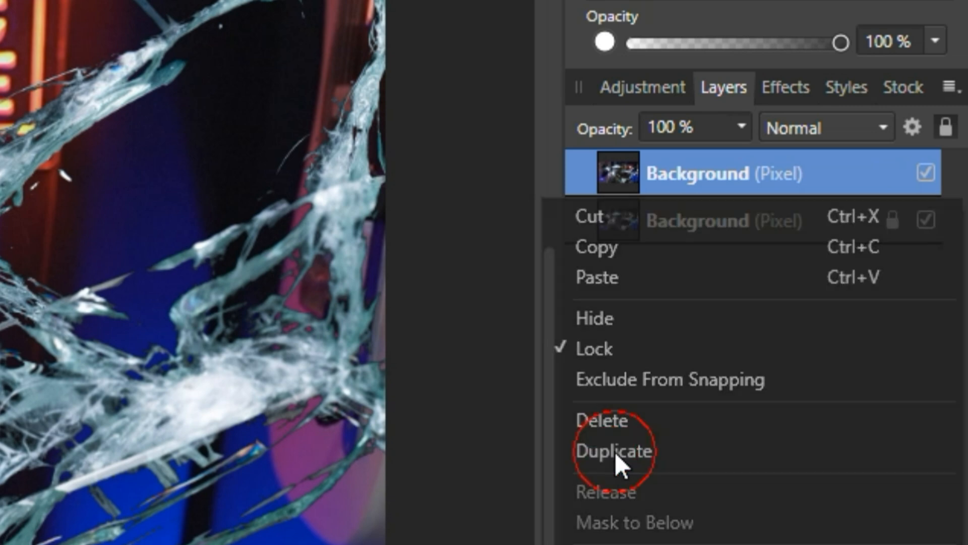
left_click(613, 449)
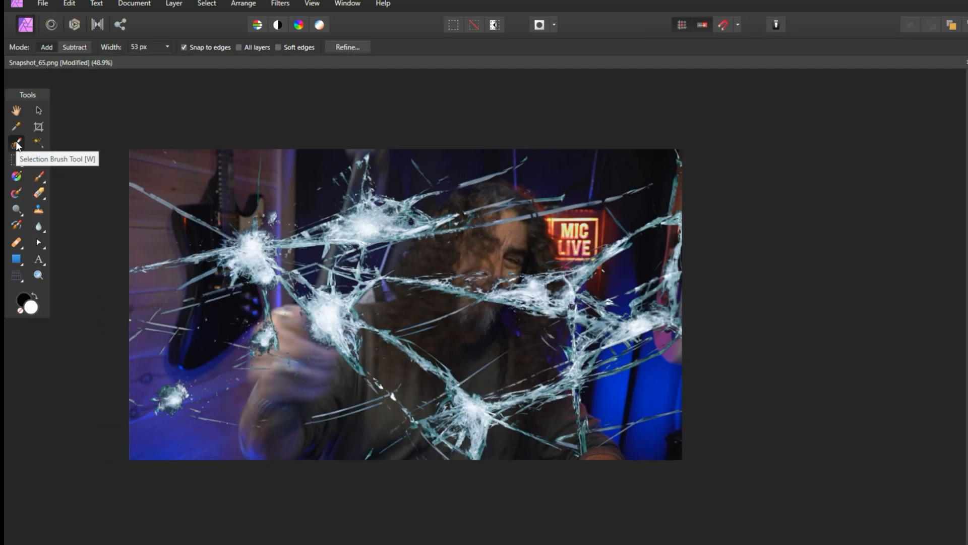
mouse_move(187, 63)
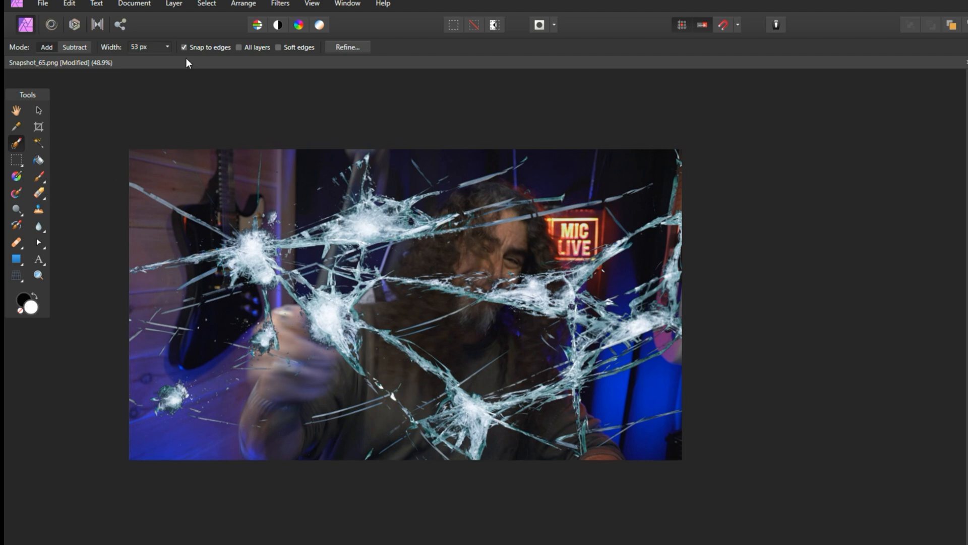
mouse_move(133, 291)
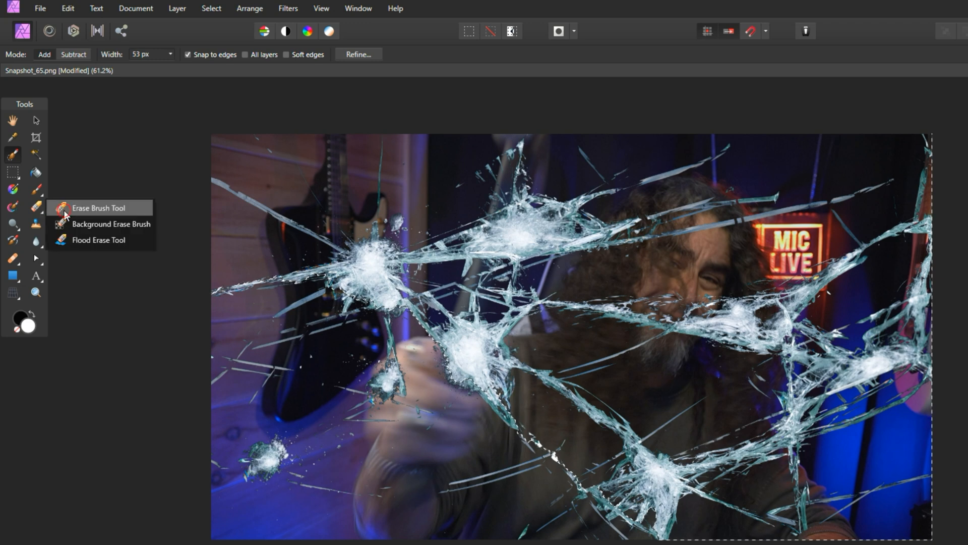
Erase the lower-left crack-bounded region from the top copy and show the original layer again.
left_click(98, 207)
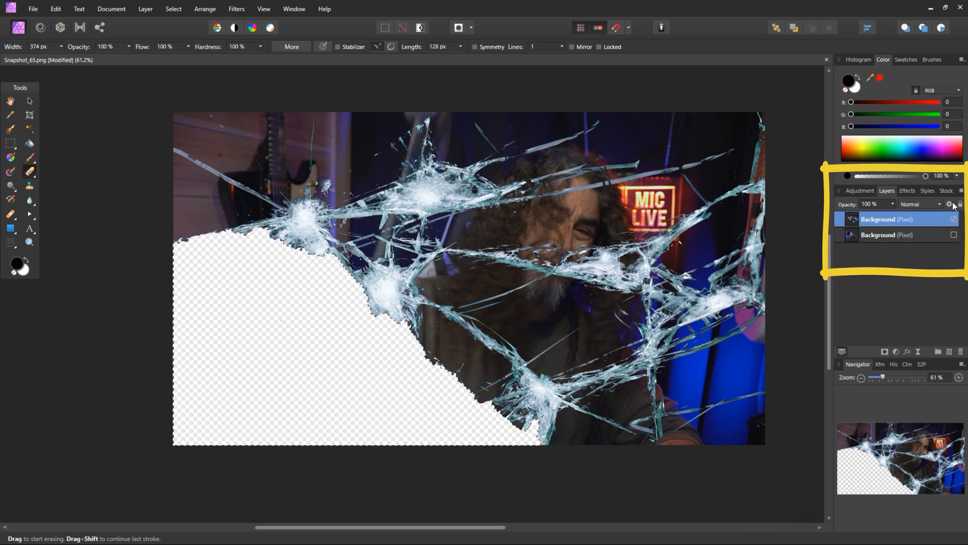
left_click(953, 235)
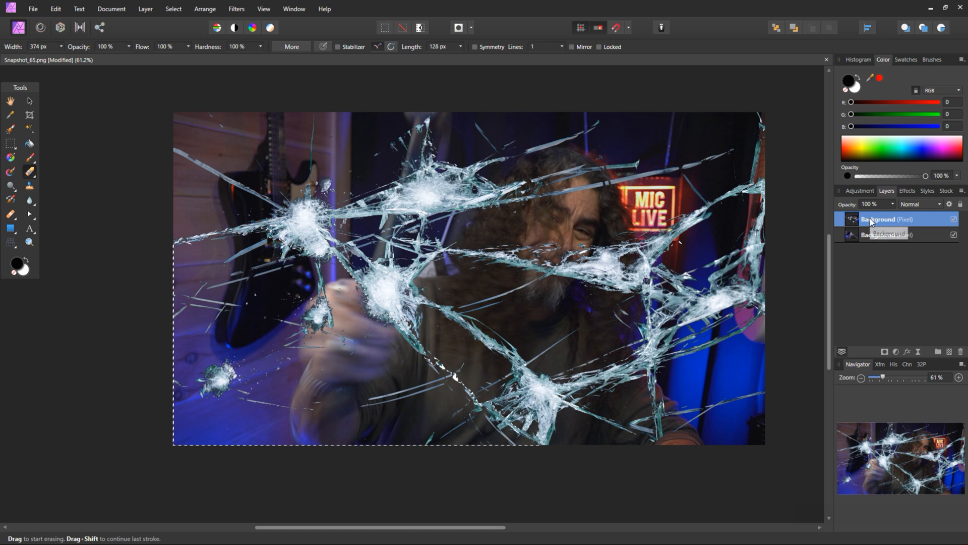
Duplicate the top layer, hide the original and trim away its left area with edge snapping.
right_click(883, 219)
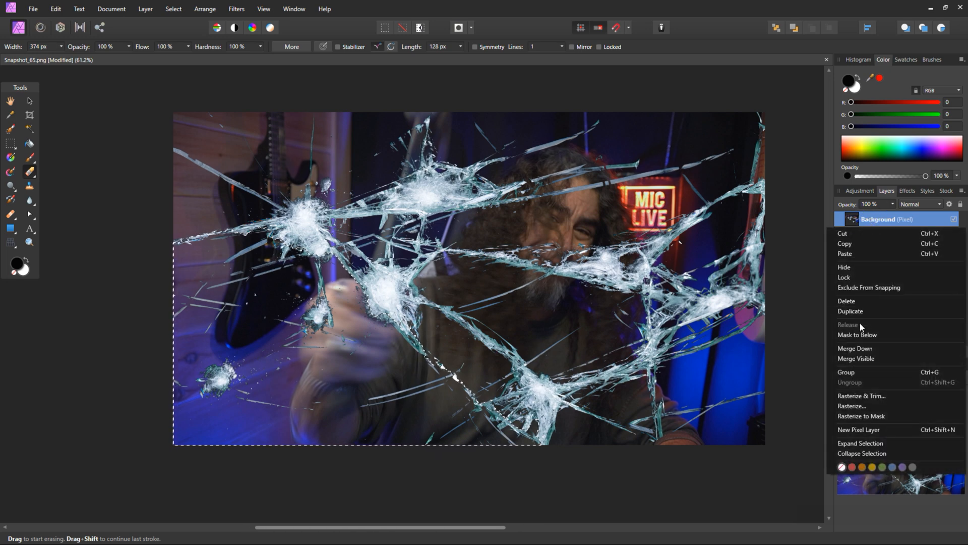
left_click(852, 310)
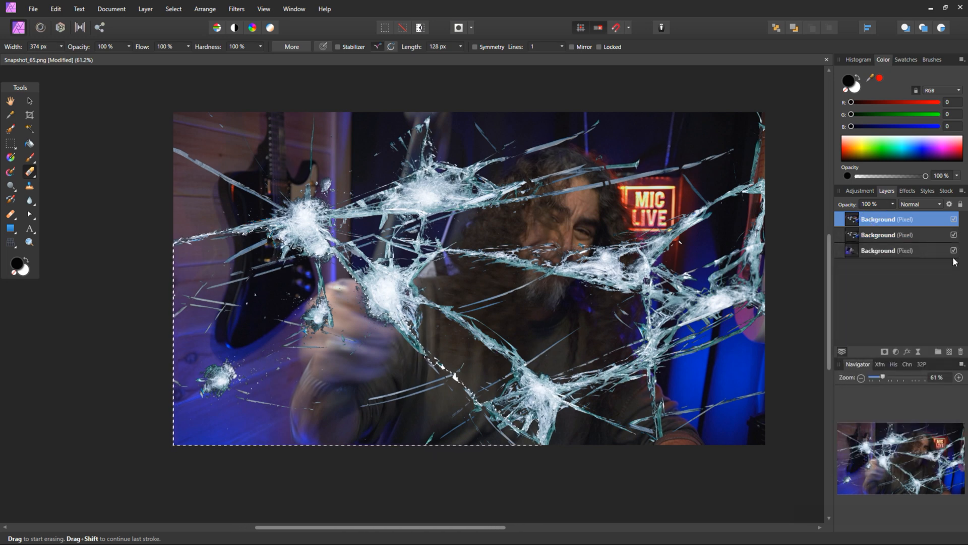
left_click(173, 9)
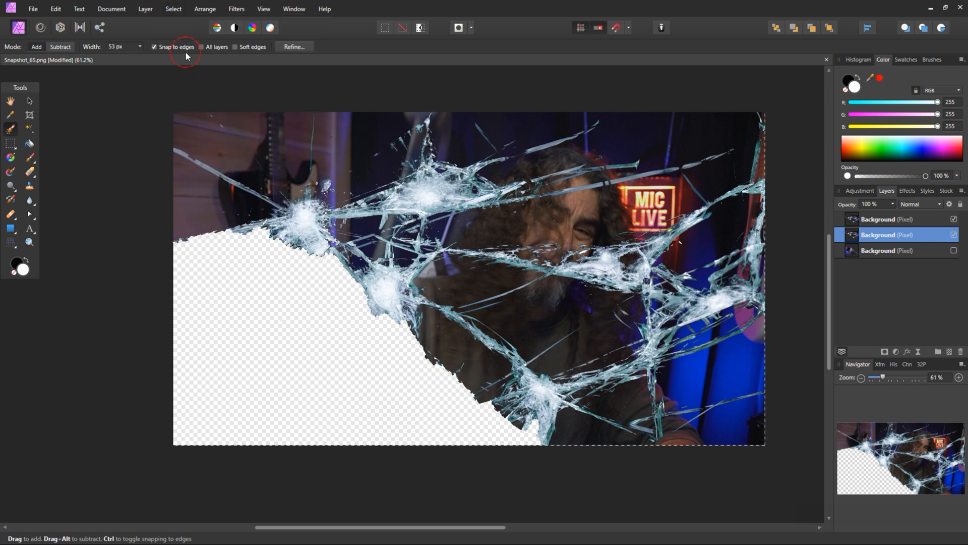
left_click(30, 171)
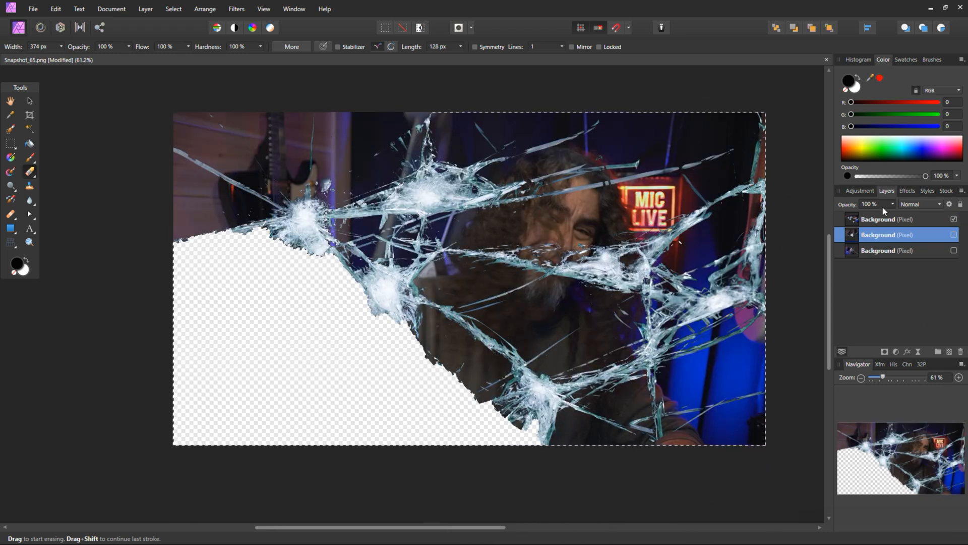
left_click(173, 9)
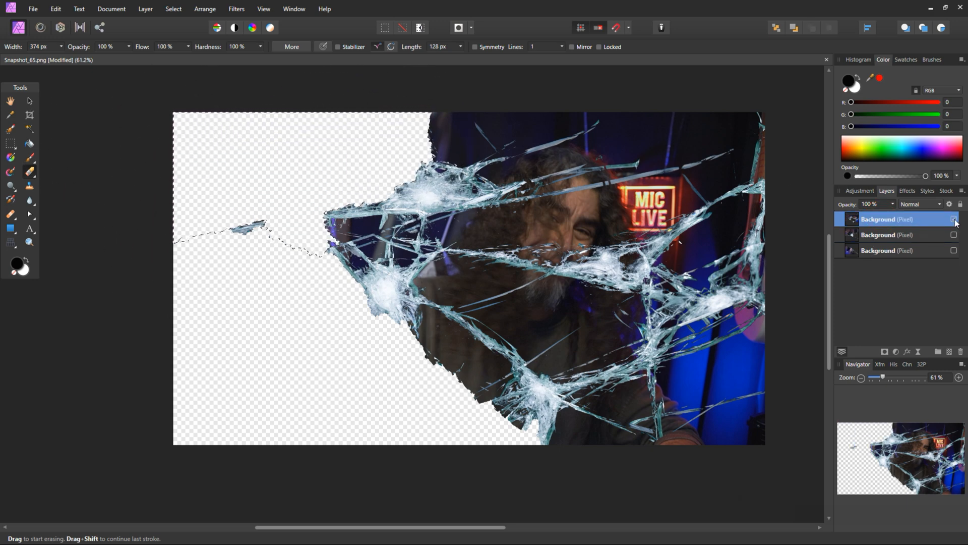
Toggle layer visibility to inspect the guitar-corner and face shards one at a time.
left_click(954, 219)
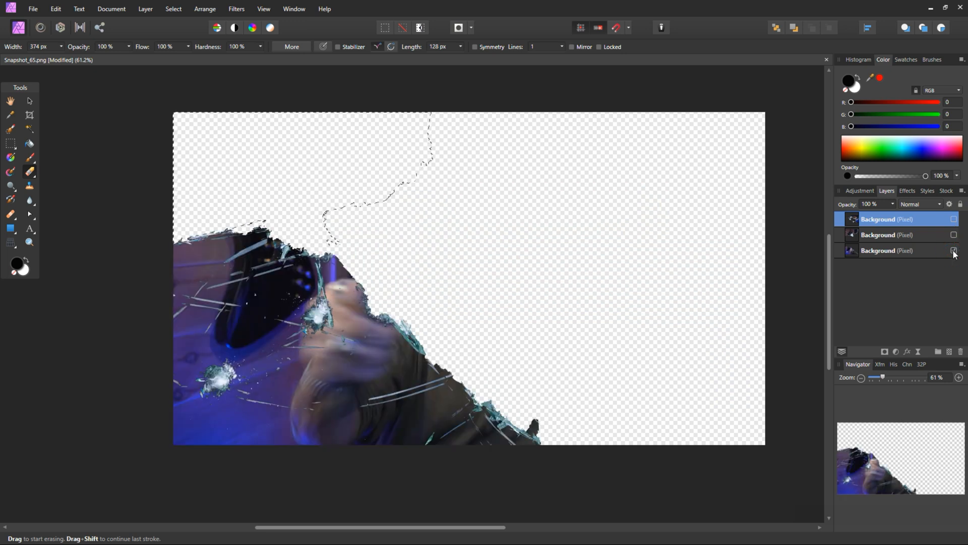
left_click(953, 235)
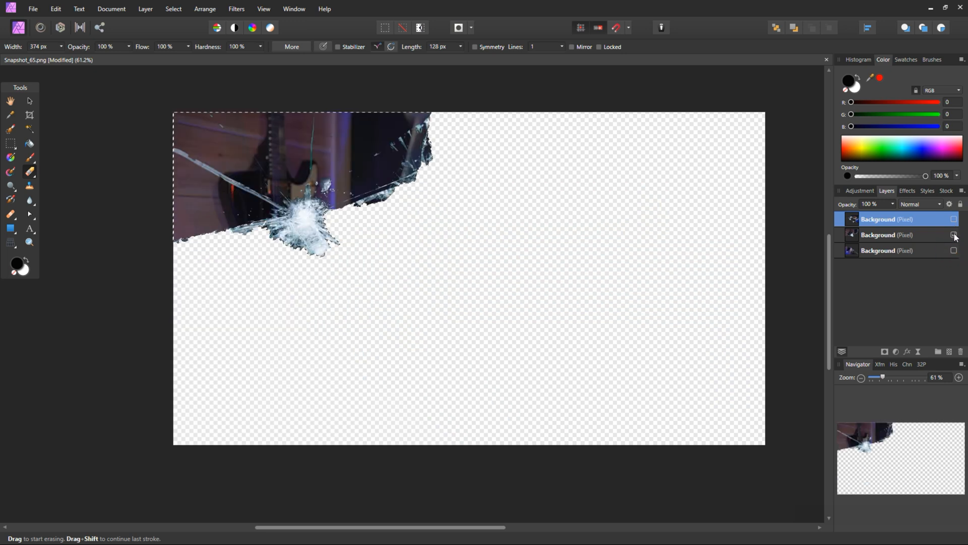
left_click(953, 235)
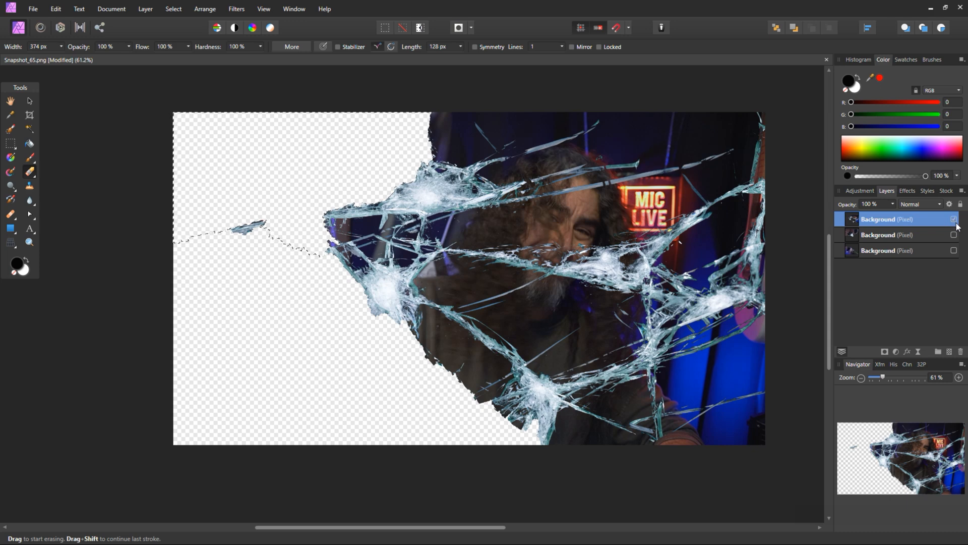
Duplicate the cracked face layer and show only the hand piece layer.
right_click(887, 219)
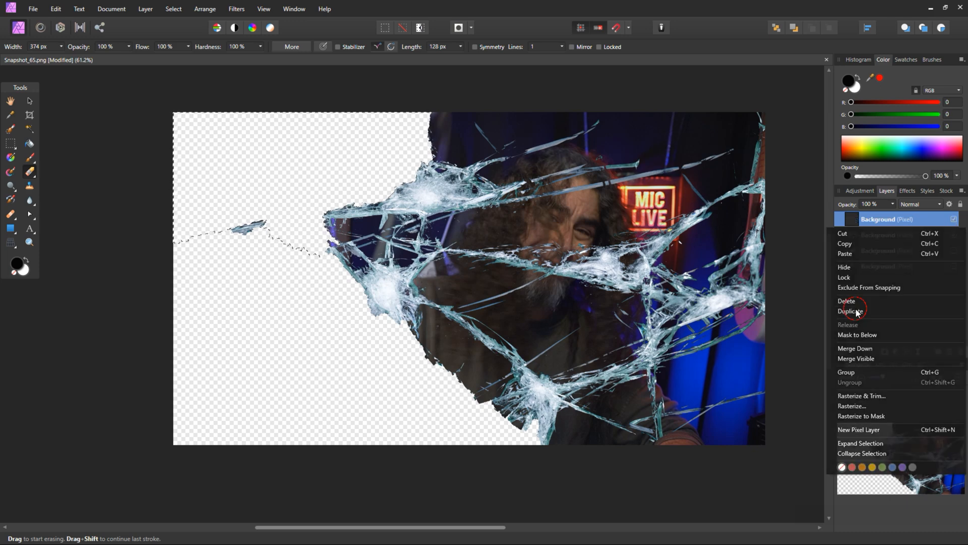
left_click(852, 310)
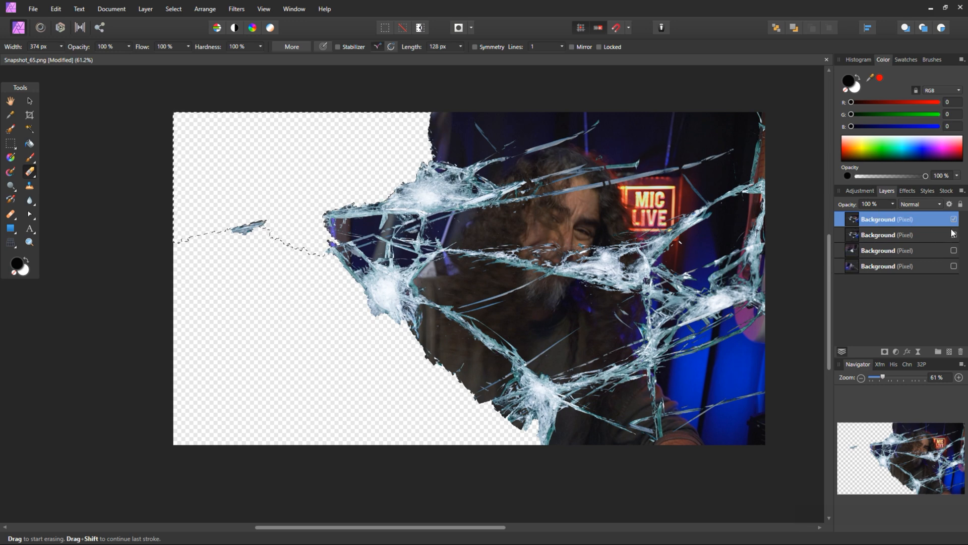
left_click(954, 235)
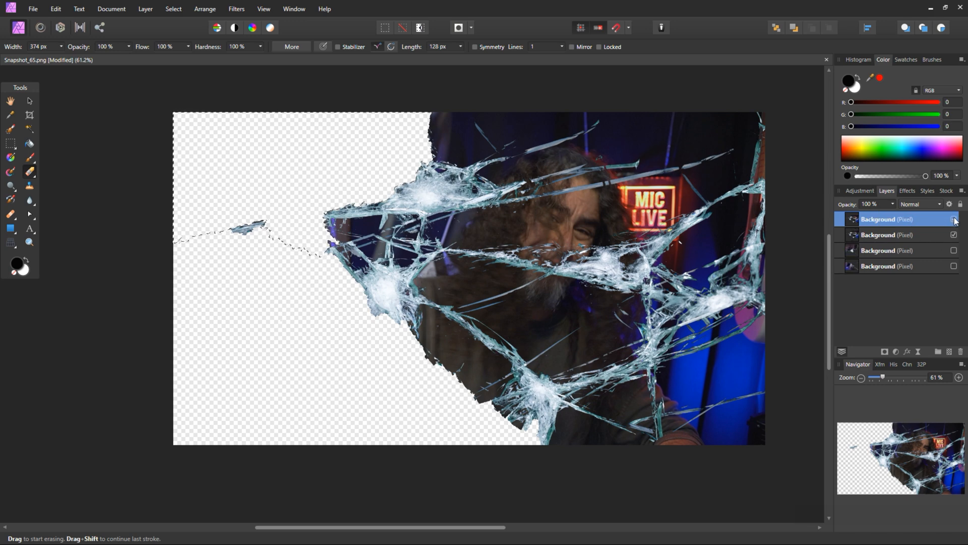
left_click(954, 218)
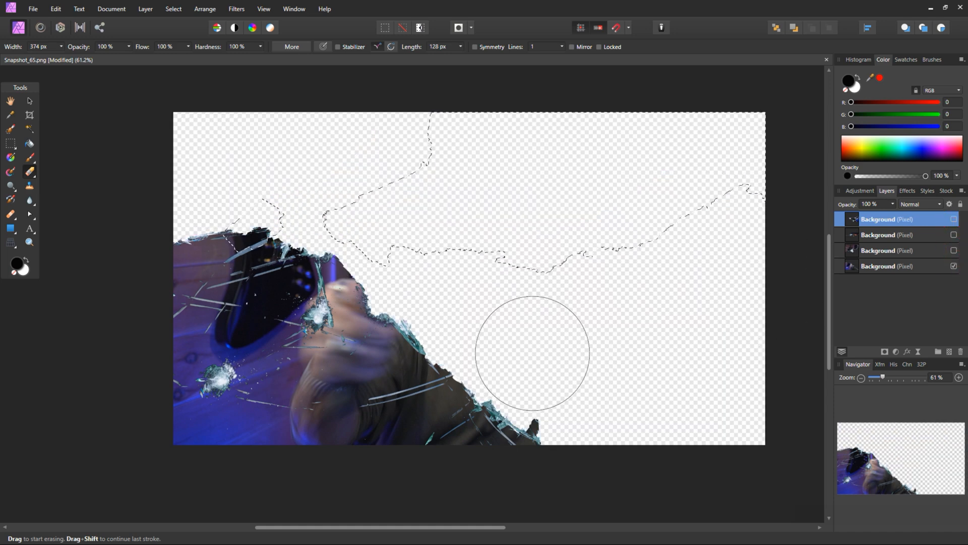
Deselect the current selection and save the document.
left_click(173, 9)
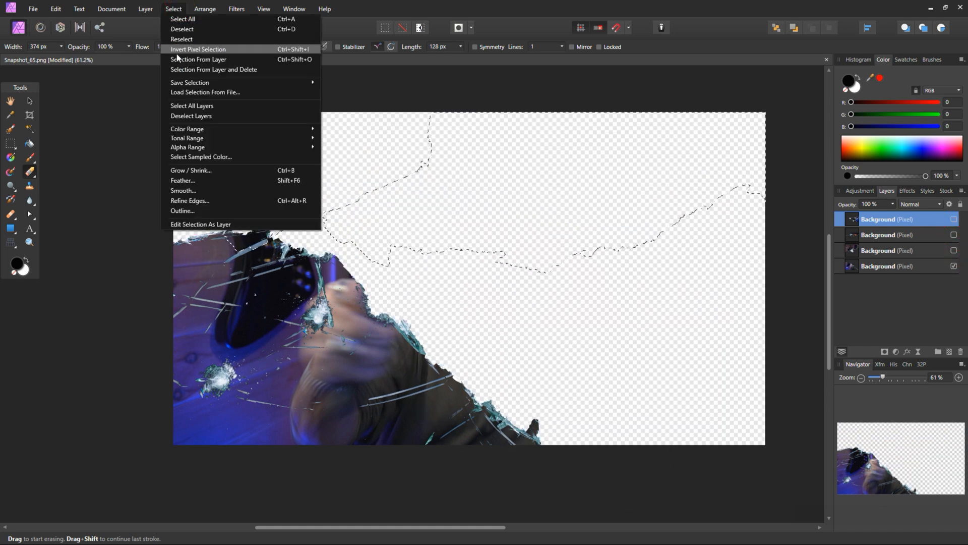
left_click(198, 49)
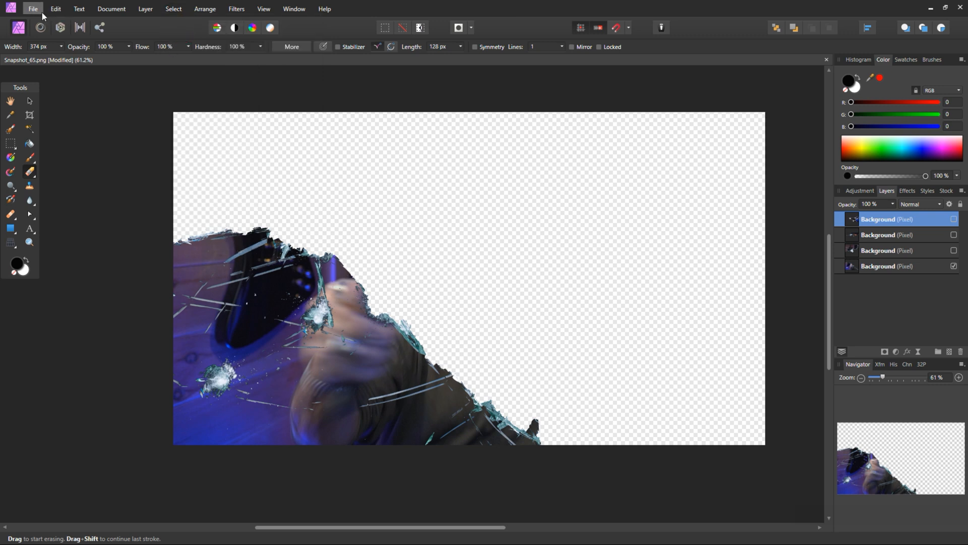
left_click(32, 9)
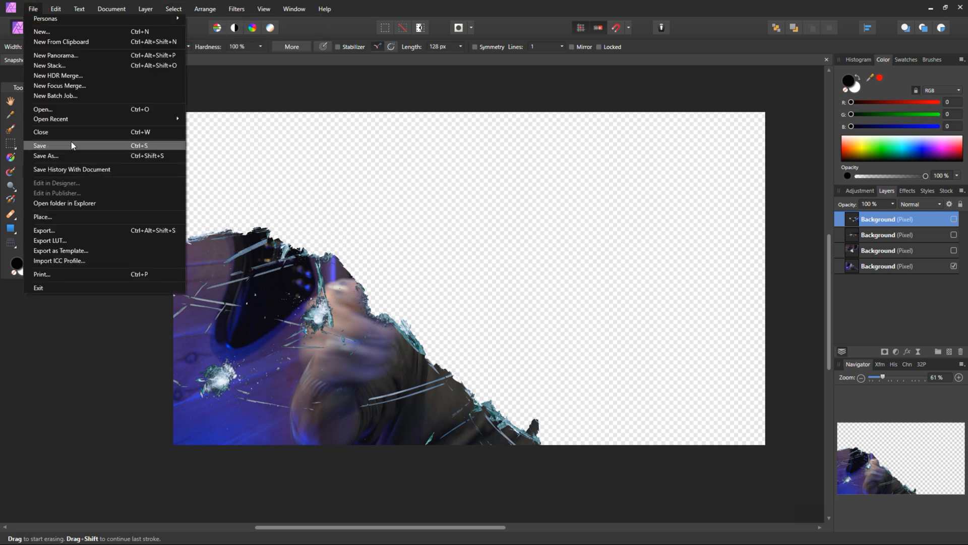
left_click(43, 230)
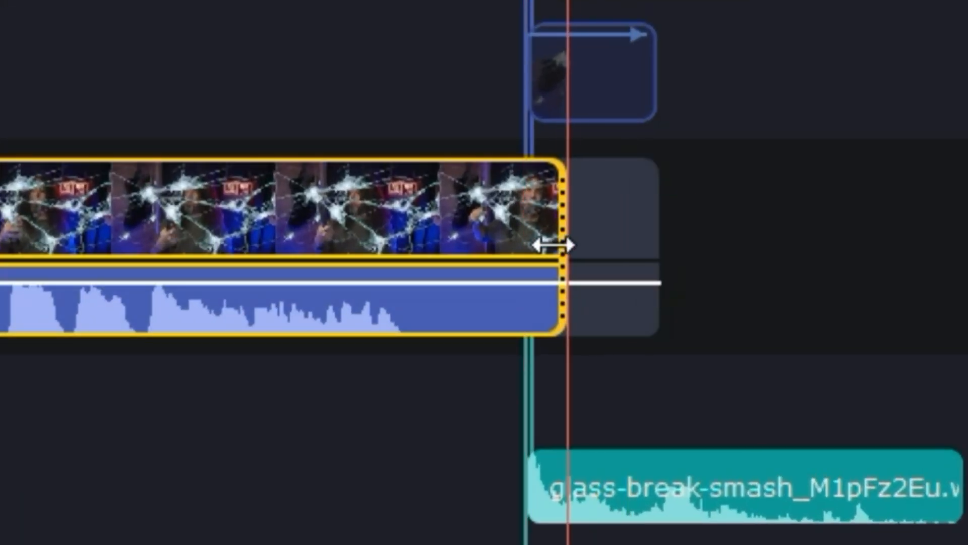
Trim the crack clip to end at the glass-break sound and pick Piece 2 from the Media Bin.
left_click_drag(553, 244, 519, 244)
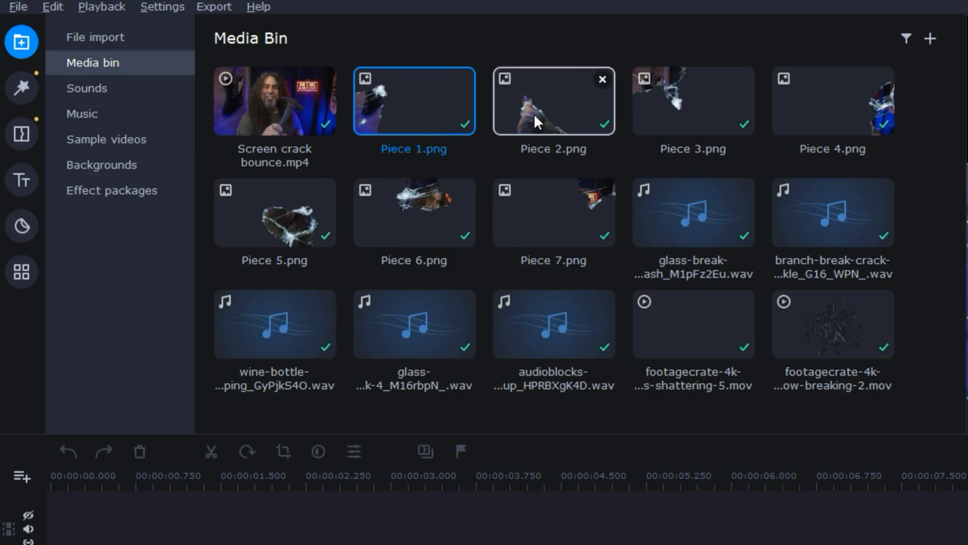
left_click(692, 99)
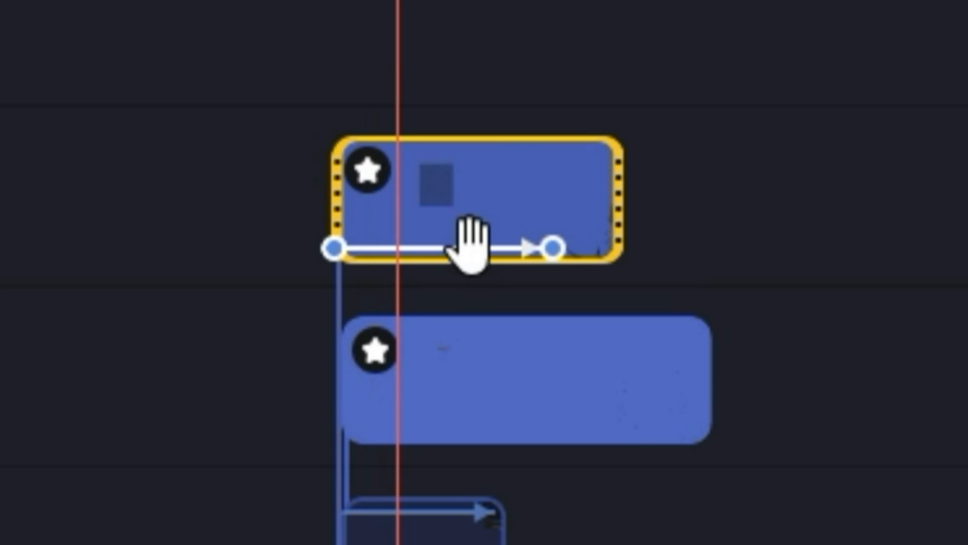
mouse_move(553, 114)
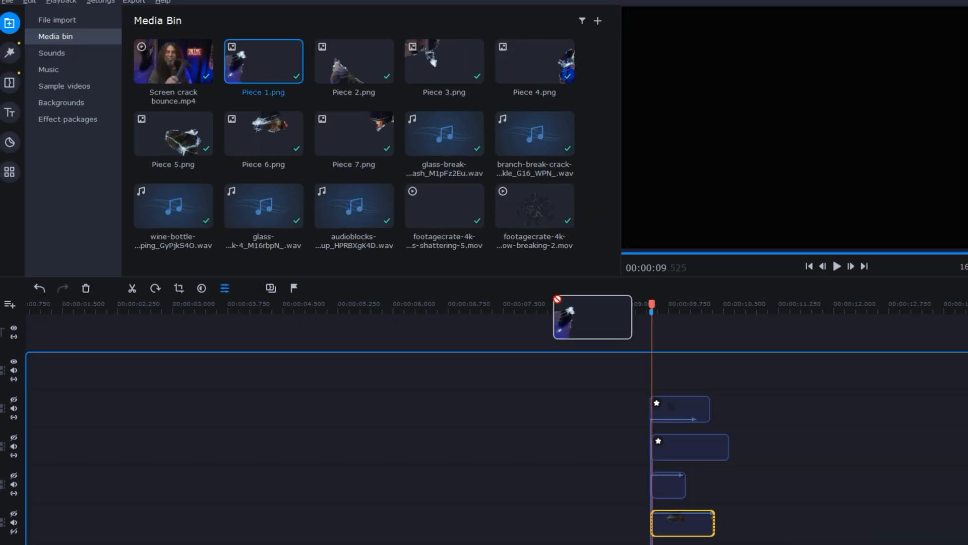
Select the Piece 1 clip on the top timeline track to show its properties.
left_click(10, 172)
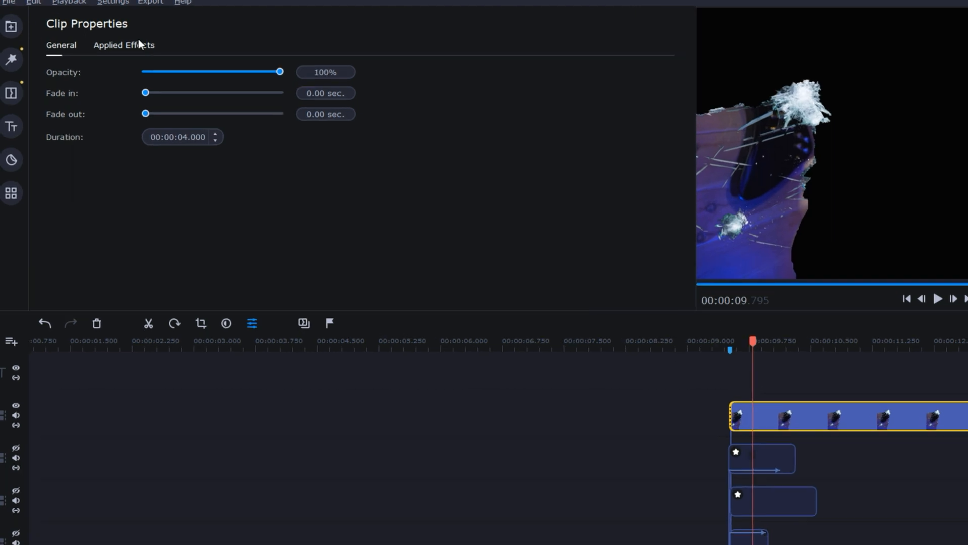
Add a keyframe animation rotating Piece 1 by -31.7° and play back the shatter sequence.
left_click(11, 192)
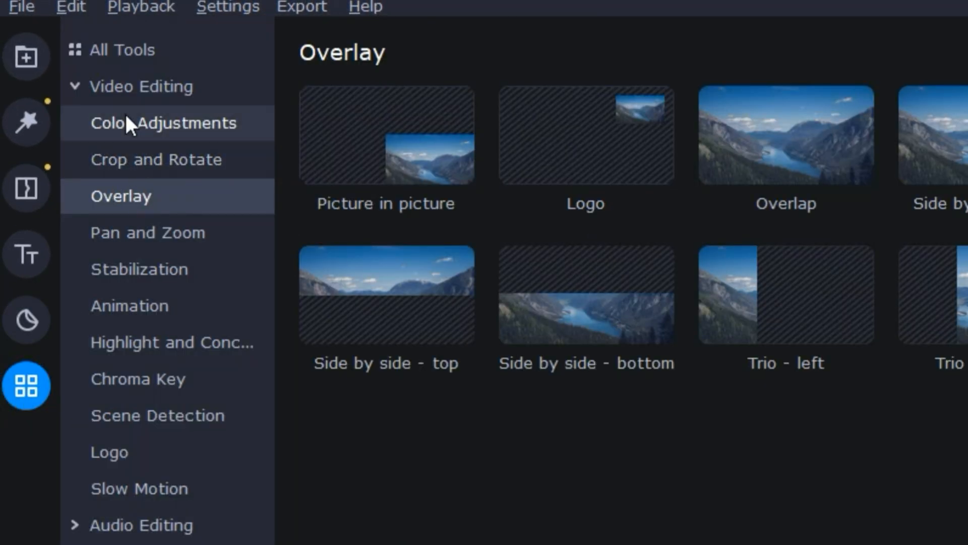
mouse_move(127, 200)
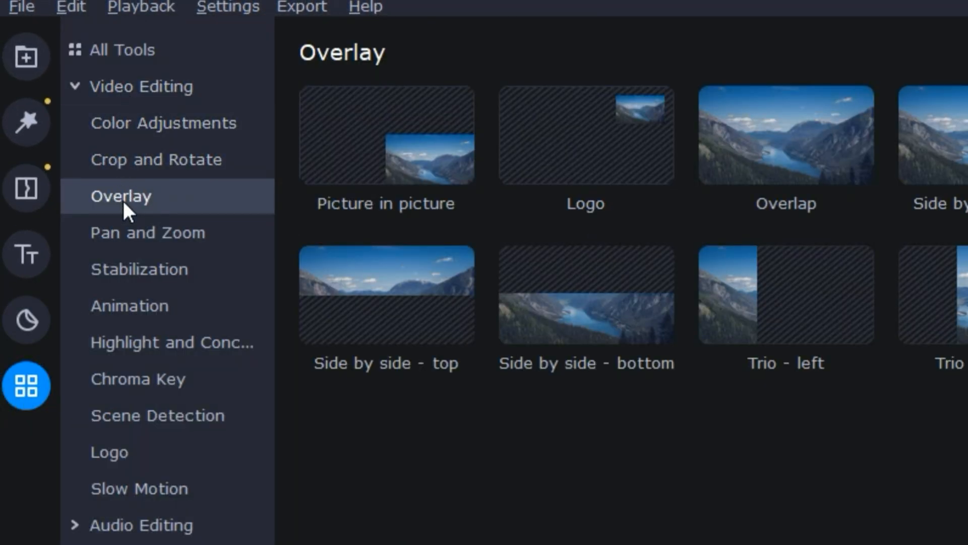
left_click(130, 304)
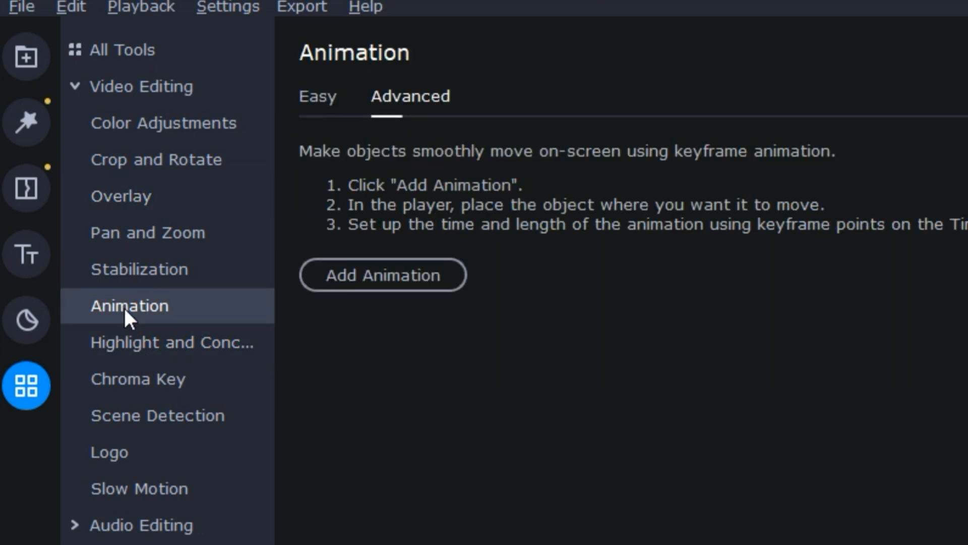
mouse_move(382, 288)
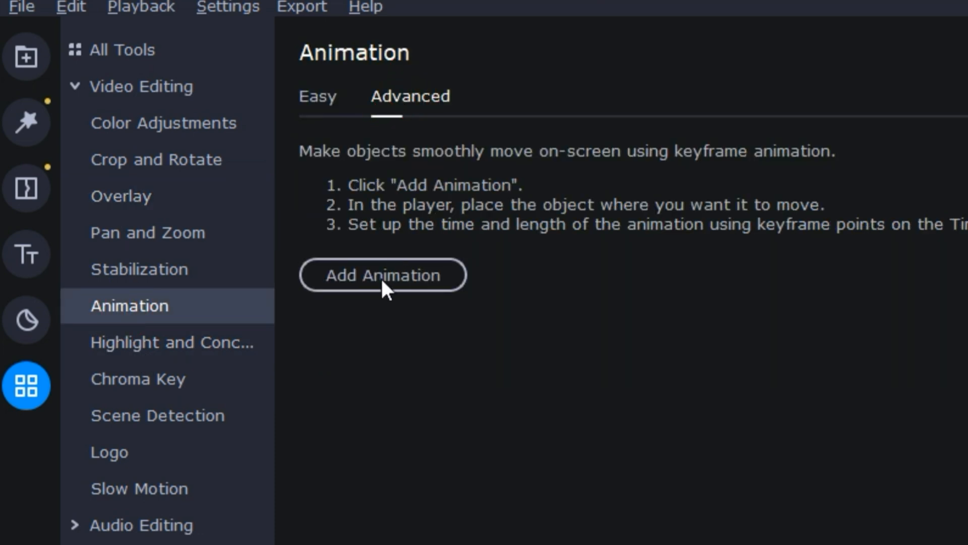
left_click(382, 274)
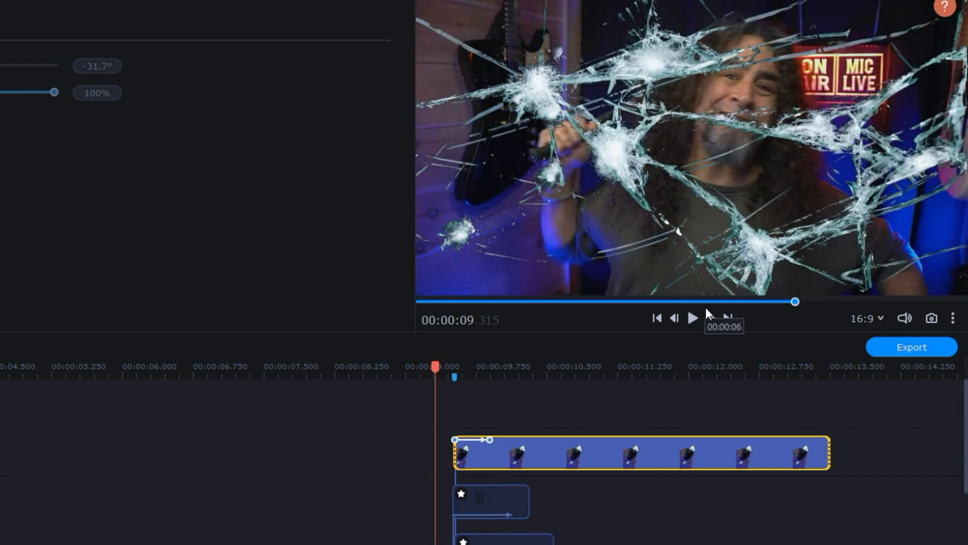
left_click(692, 317)
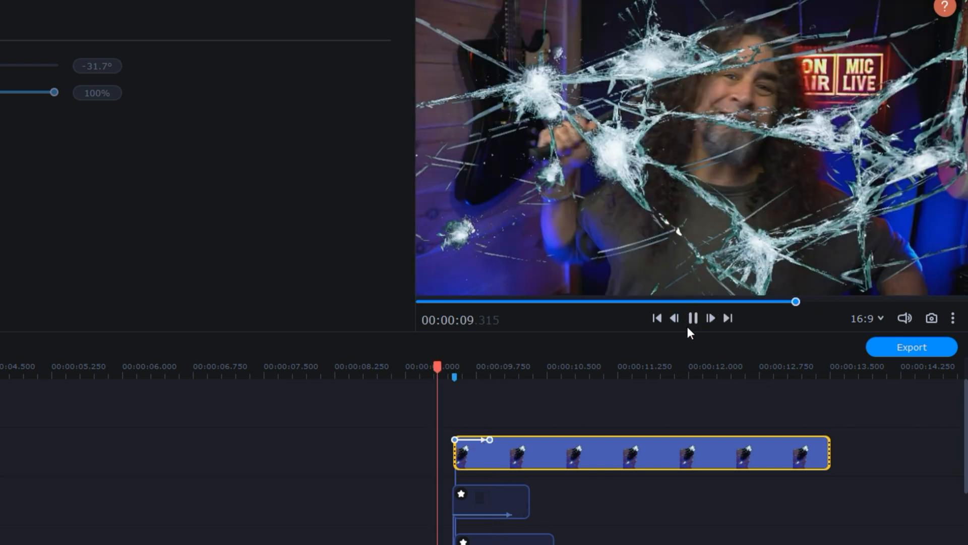